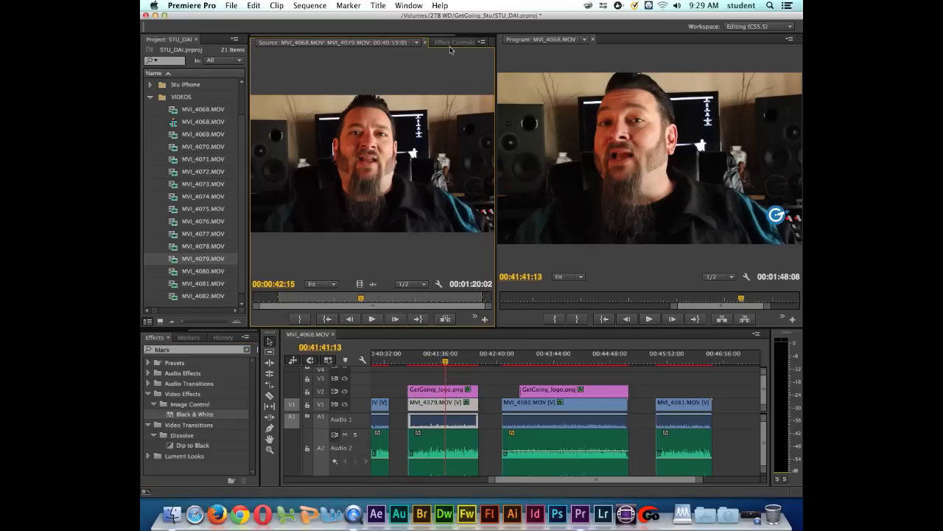
Show clip MVI_4079's Effect Controls in place of the Source monitor preview.
left_click(455, 42)
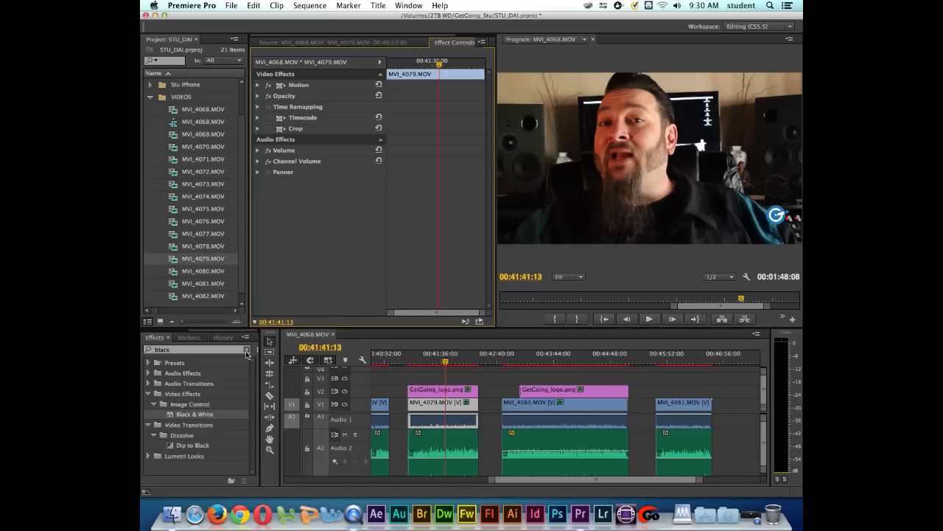
Clear the 'black' effects search and expand Video Effects > Color Correction to Fast Color Corrector.
left_click(246, 349)
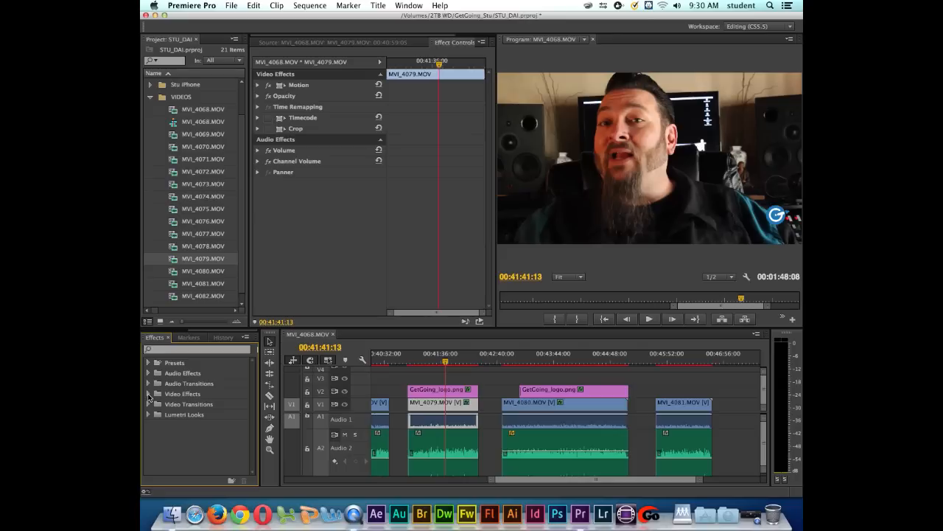
left_click(148, 394)
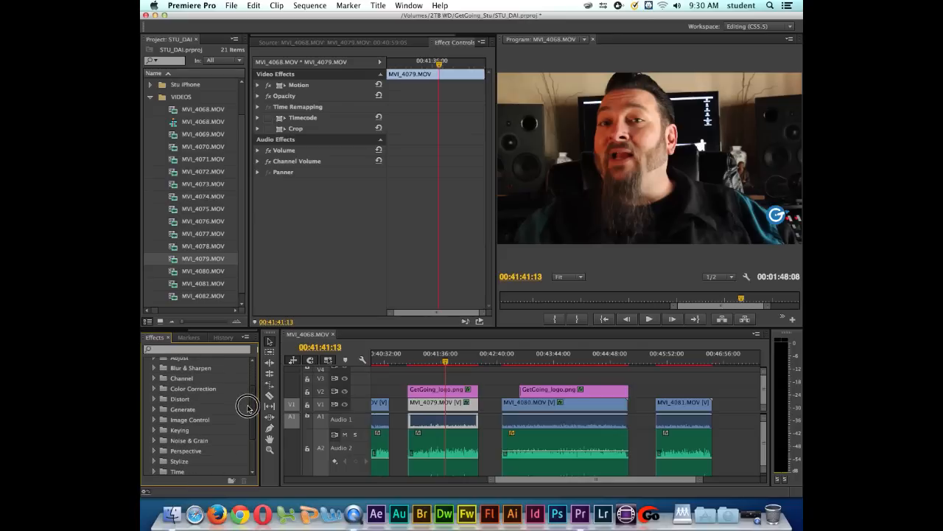
left_click(153, 388)
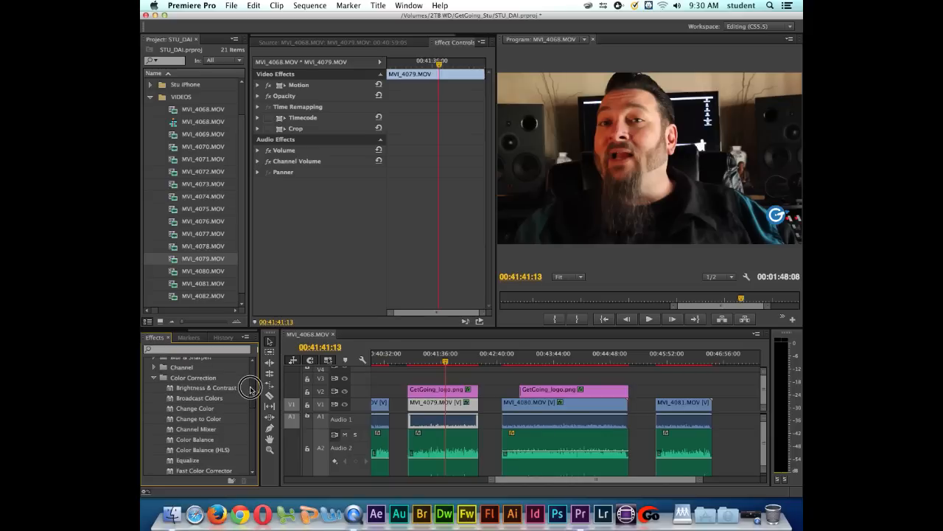
scroll("down", 3)
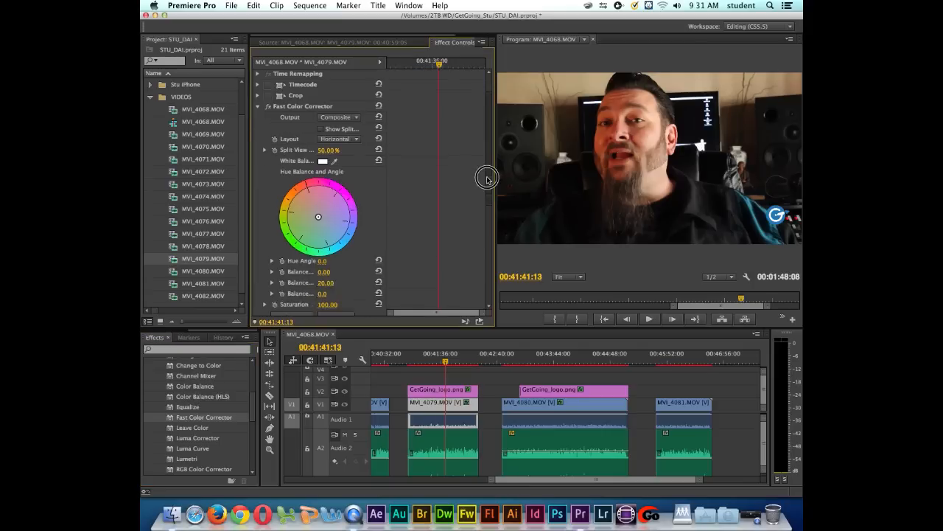
Set the Fast Color Corrector Saturation on MVI_4079 to 0.
scroll("down", 3)
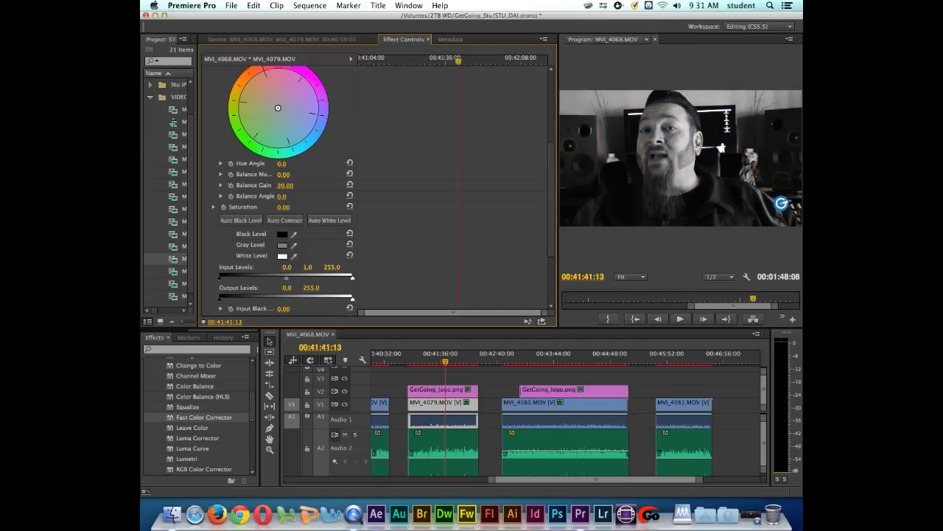
mouse_move(700, 204)
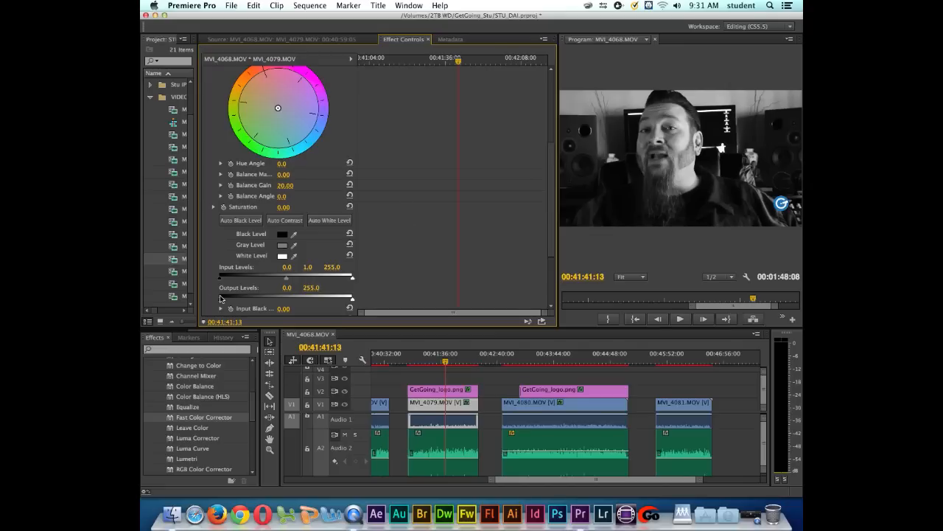
Adjust the Fast Color Corrector output levels, bringing output white down to 223.2.
left_click_drag(220, 299, 228, 299)
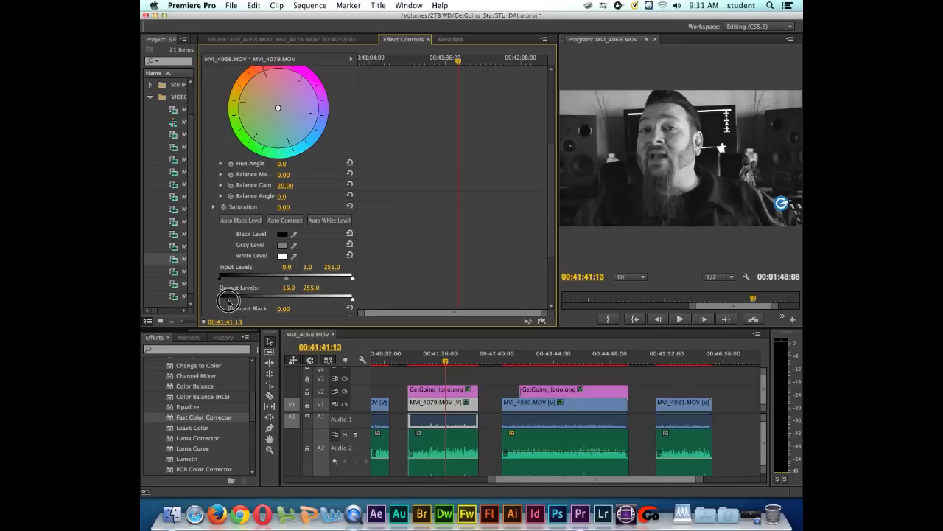
left_click_drag(228, 302, 232, 302)
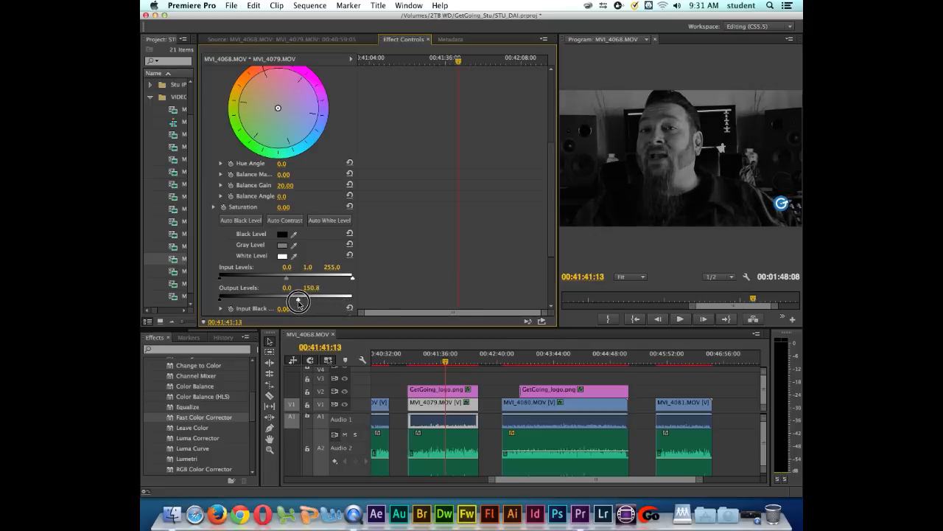
left_click_drag(298, 299, 345, 300)
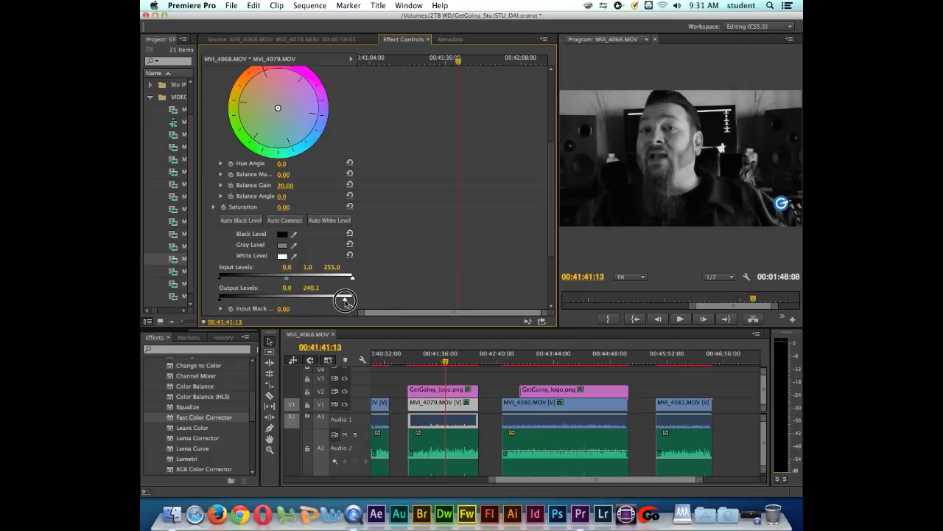
left_click_drag(345, 300, 355, 300)
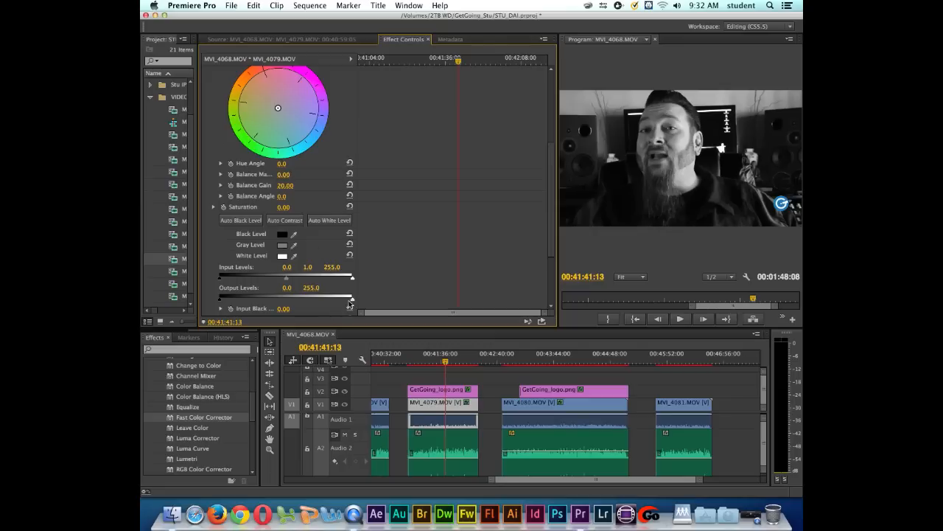
left_click_drag(352, 298, 315, 299)
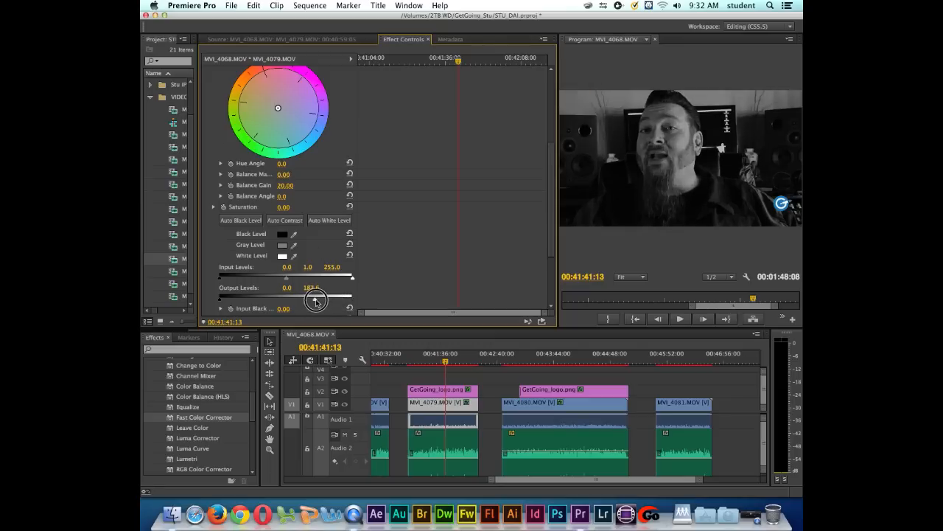
Set the input levels to black 14.9, gray 0.9 and white 198.4.
left_click_drag(315, 300, 293, 278)
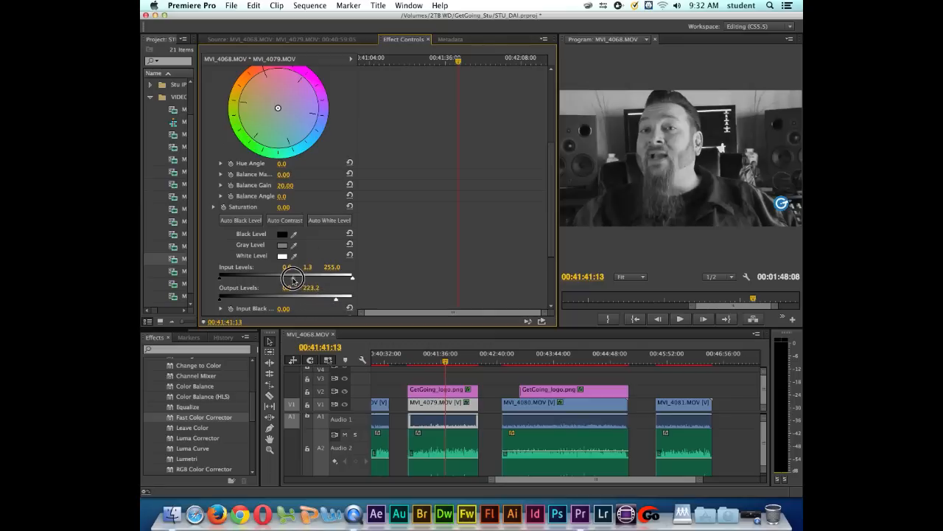
left_click_drag(293, 278, 218, 279)
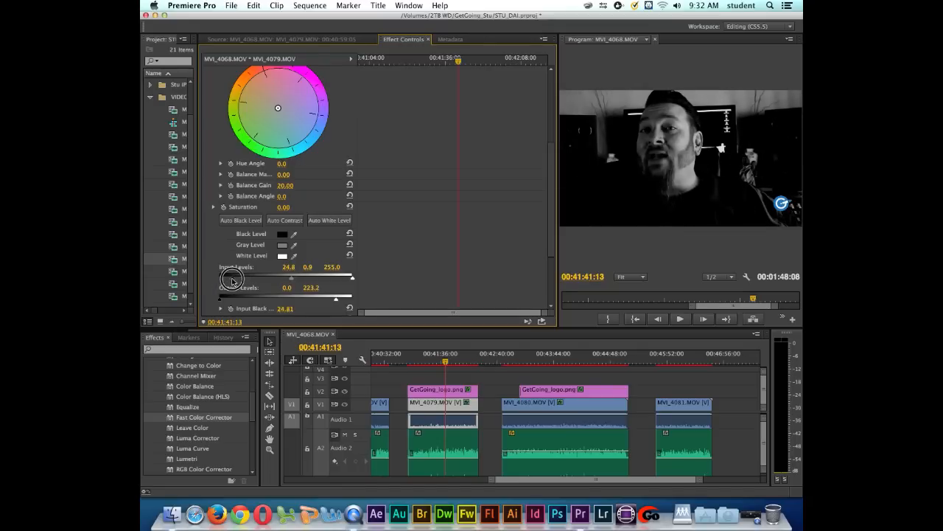
left_click_drag(232, 279, 350, 279)
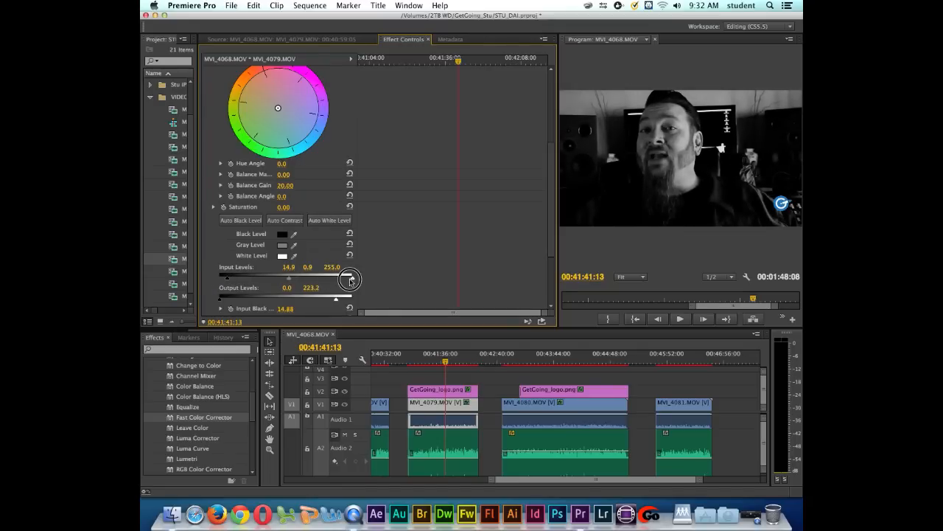
left_click_drag(350, 279, 323, 279)
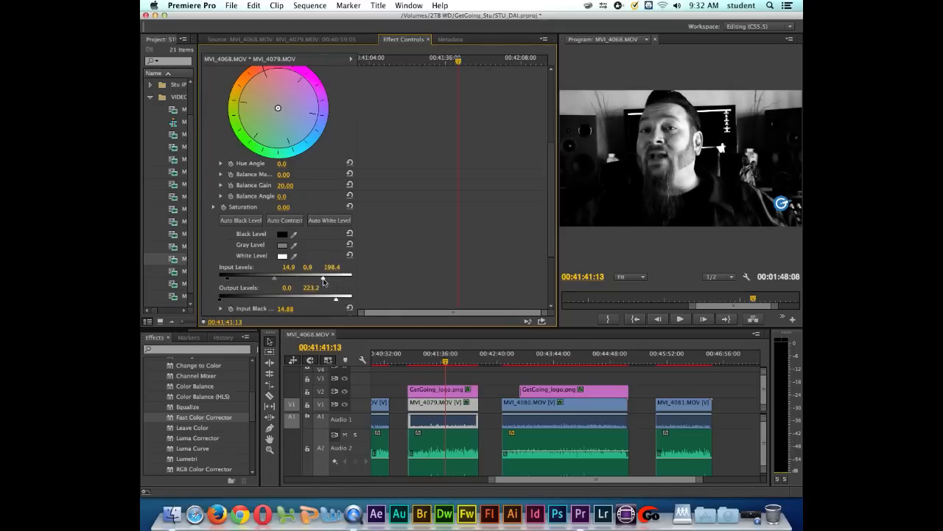
scroll("up", 3)
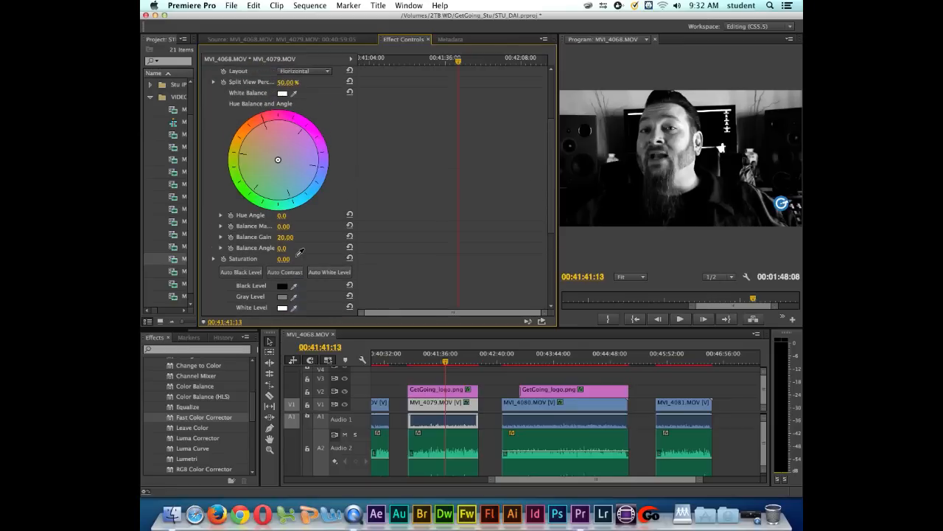